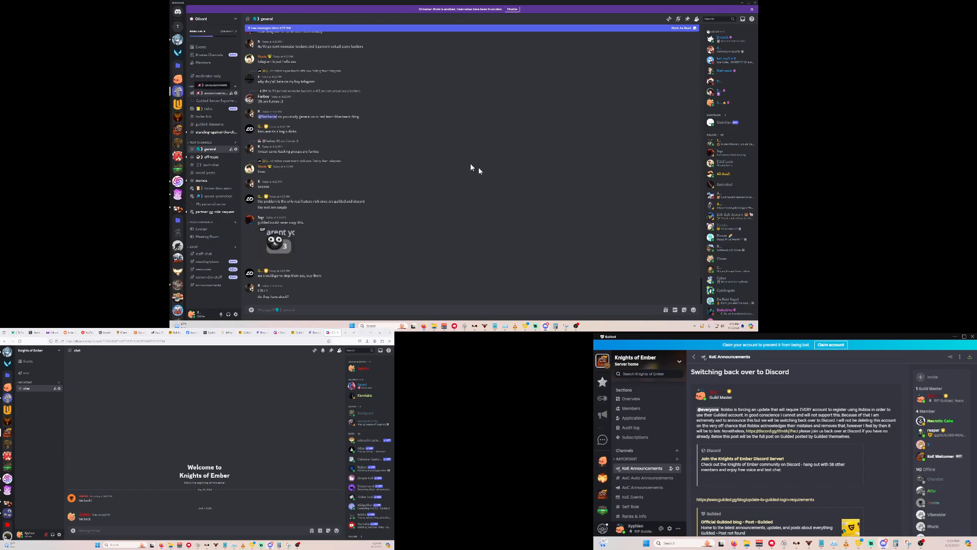
Open #announcements to read the Guilded to Discord Server Exporter post
click(214, 92)
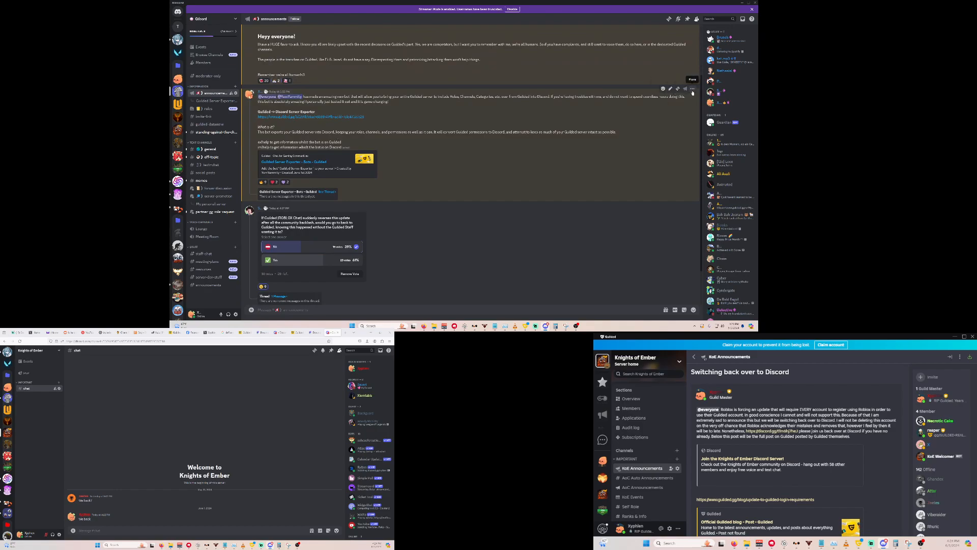
Follow the Server Exporter link, continue in the browser, and view the Knights of Ember overview
click(692, 89)
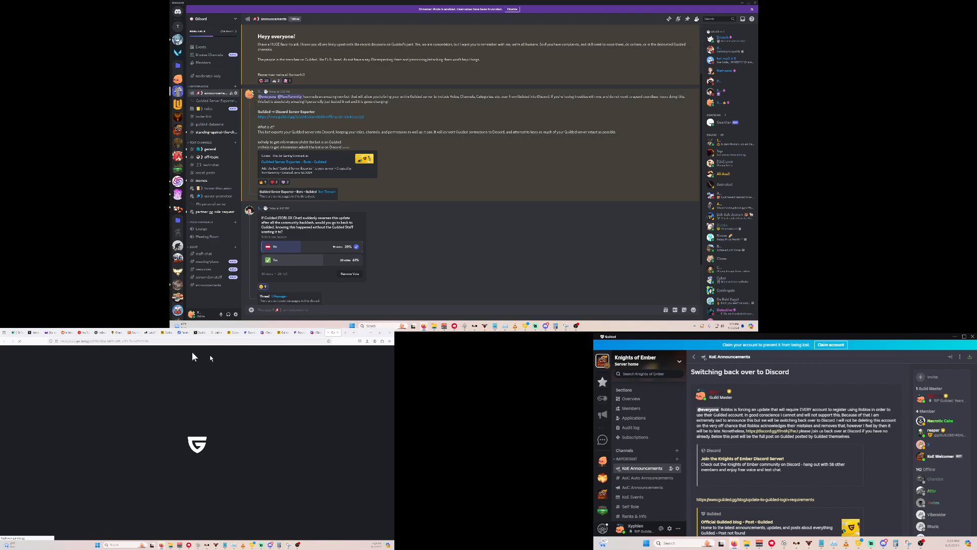
click(194, 356)
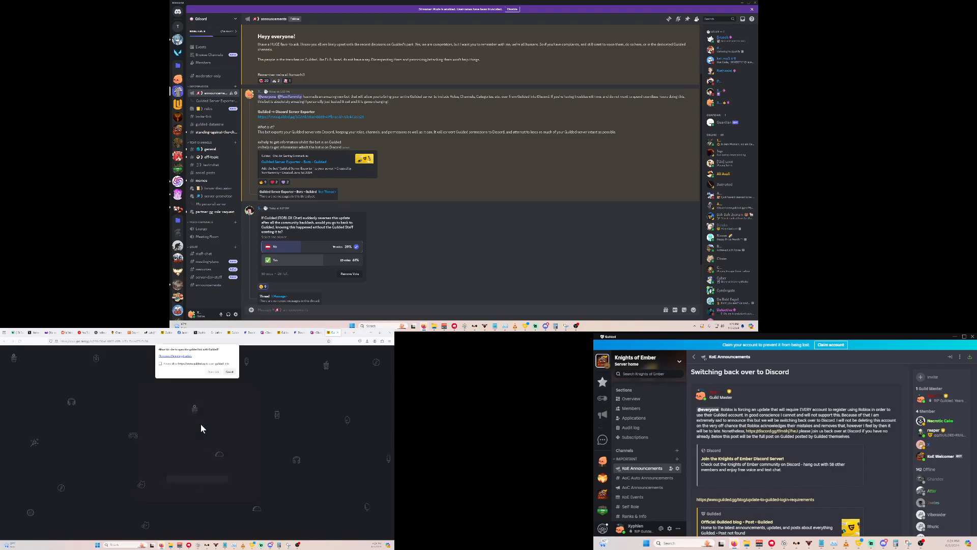
click(213, 371)
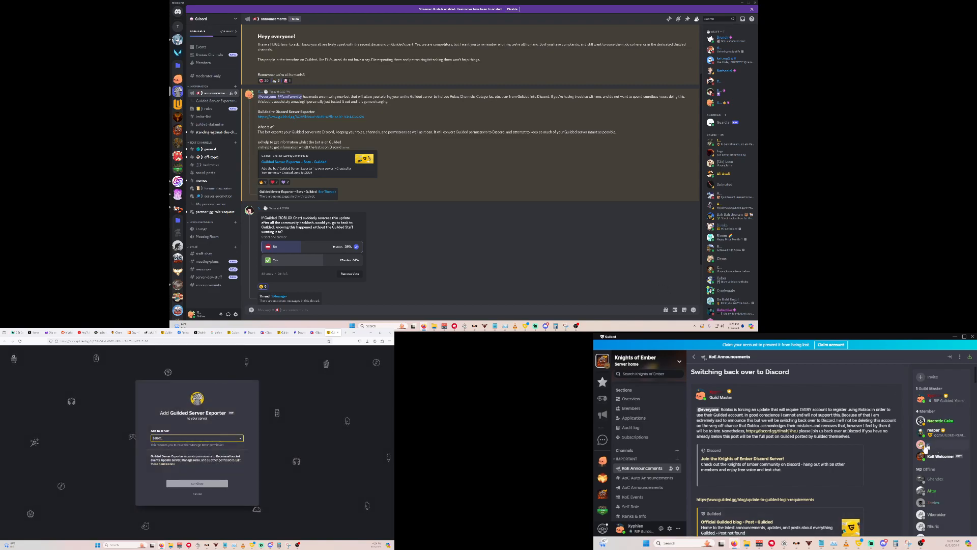
click(784, 428)
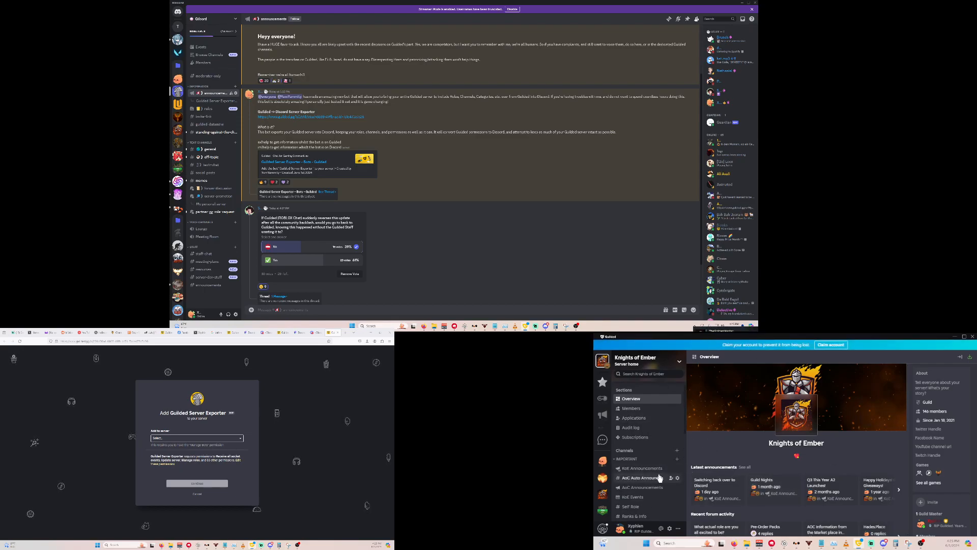
Scroll the channel list and open the New Joins channel
scroll(down, 3)
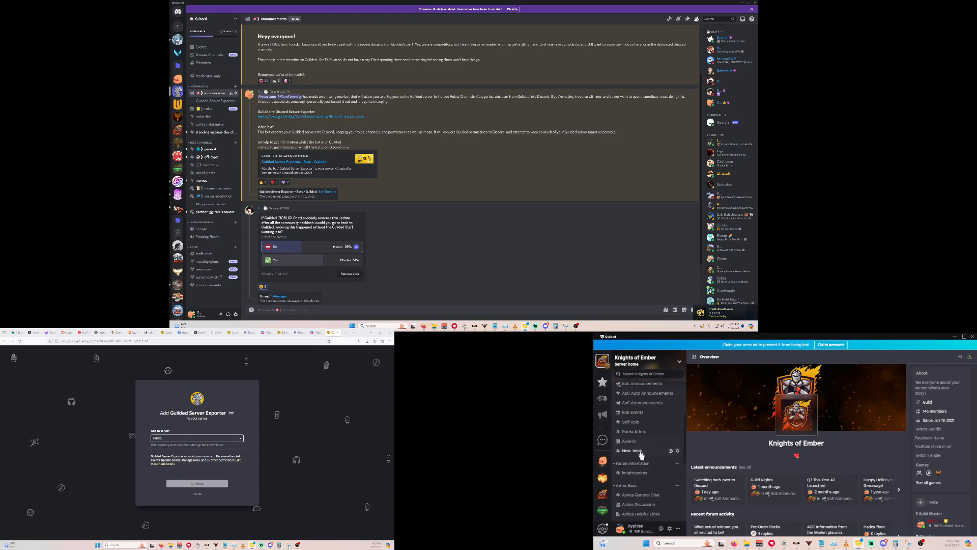
click(631, 450)
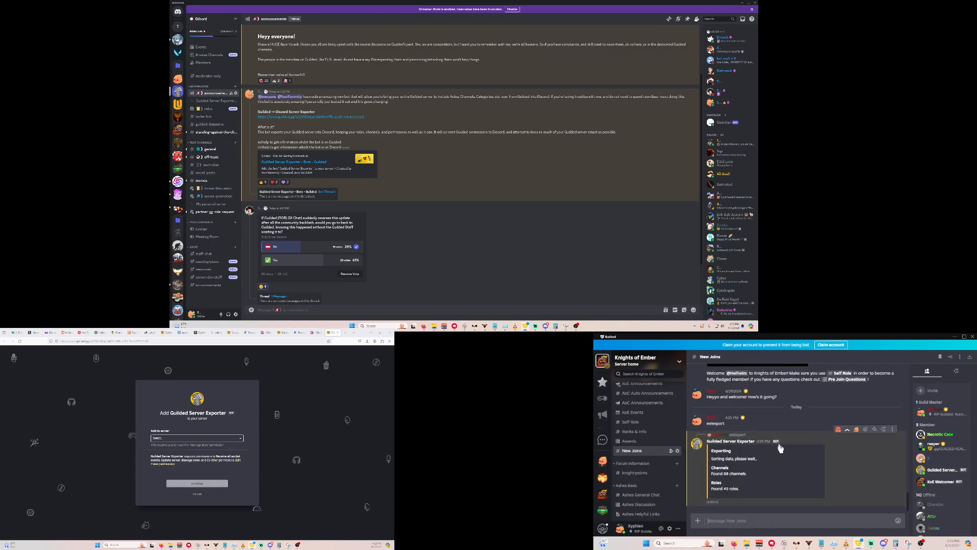
mouse_move(747, 463)
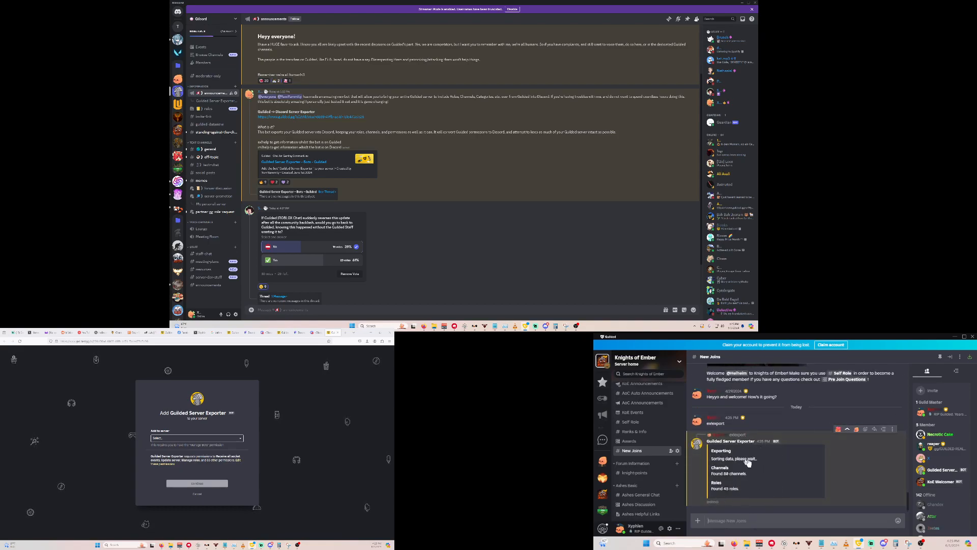
mouse_move(745, 488)
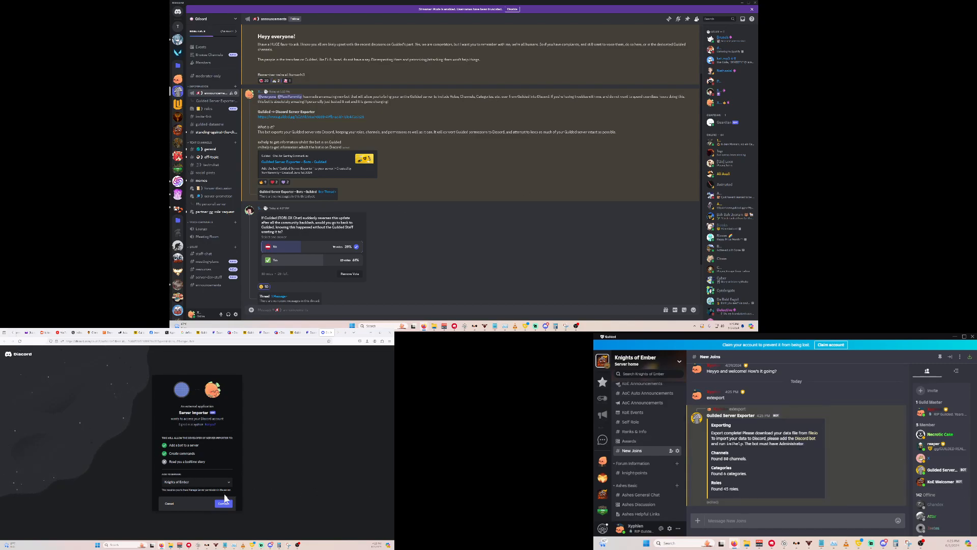
Authorize Server Importer on Knights of Ember with Administrator permission
click(223, 503)
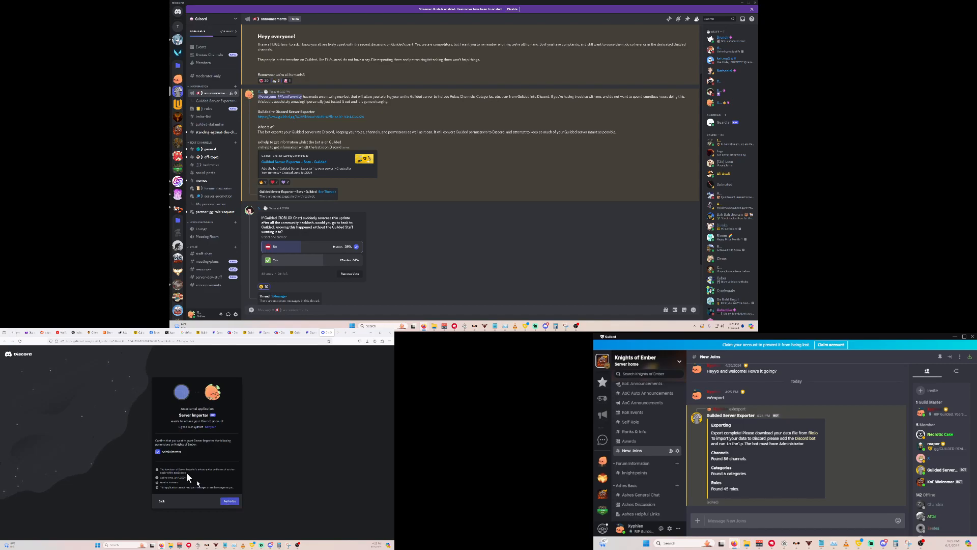
click(230, 500)
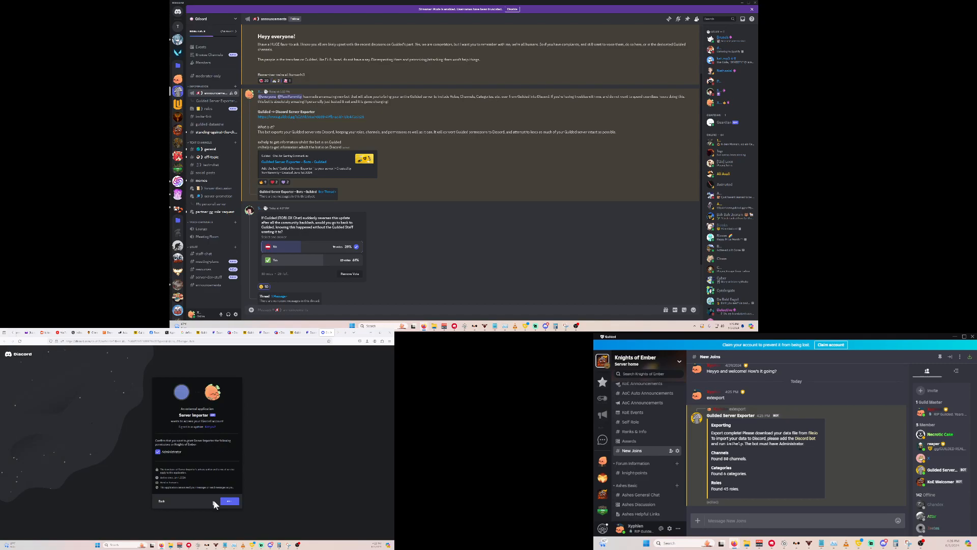
click(229, 501)
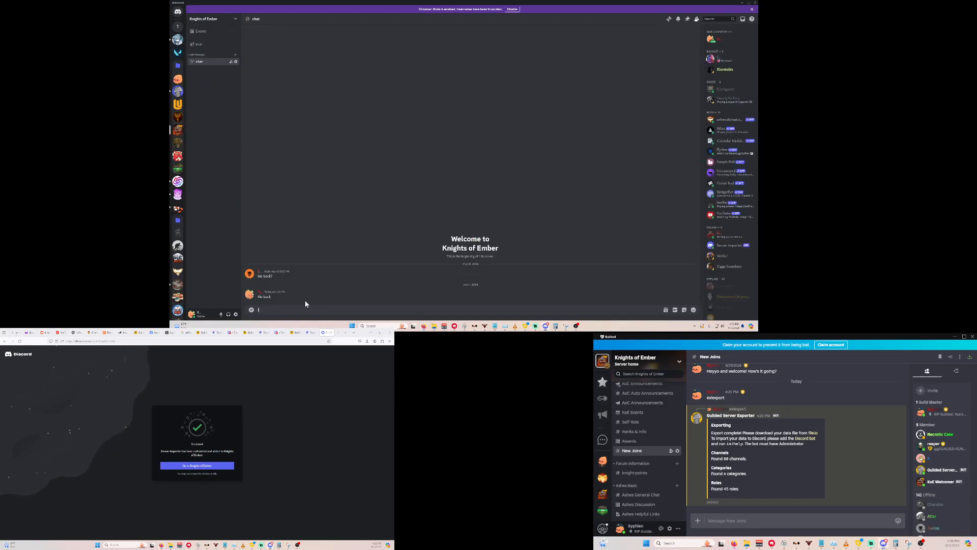
Attach the exported server file to a message in #chat
click(251, 309)
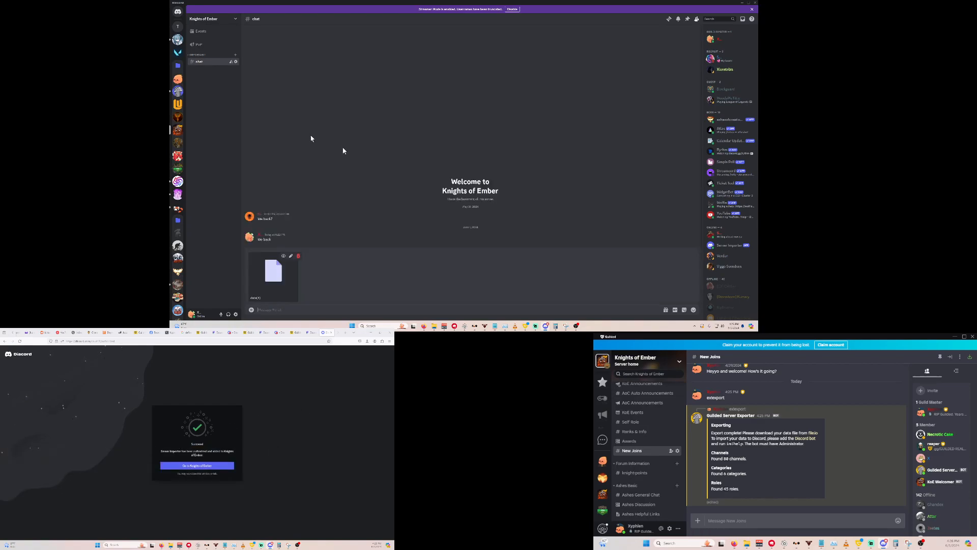
mouse_move(278, 305)
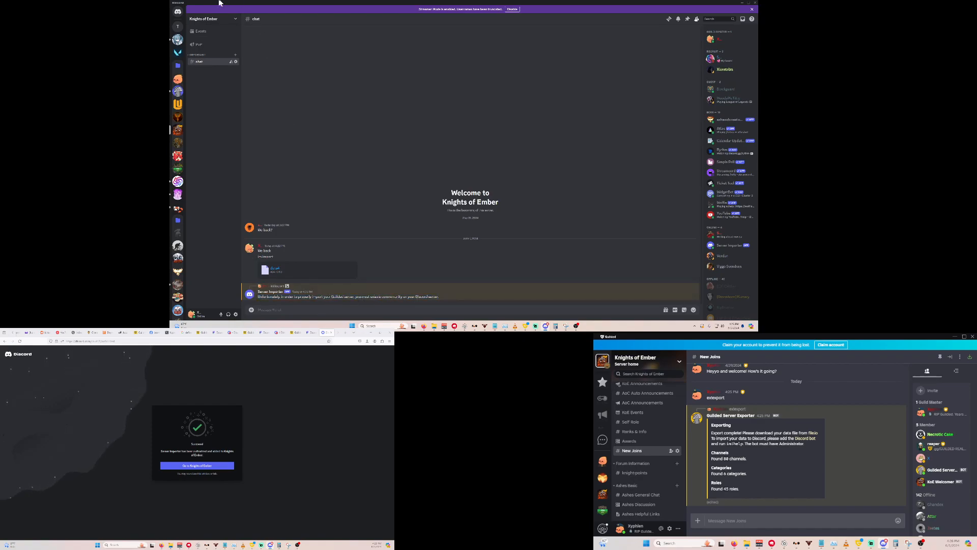
Start Community setup for Knights of Ember from Server Settings' Enable Community page
click(209, 18)
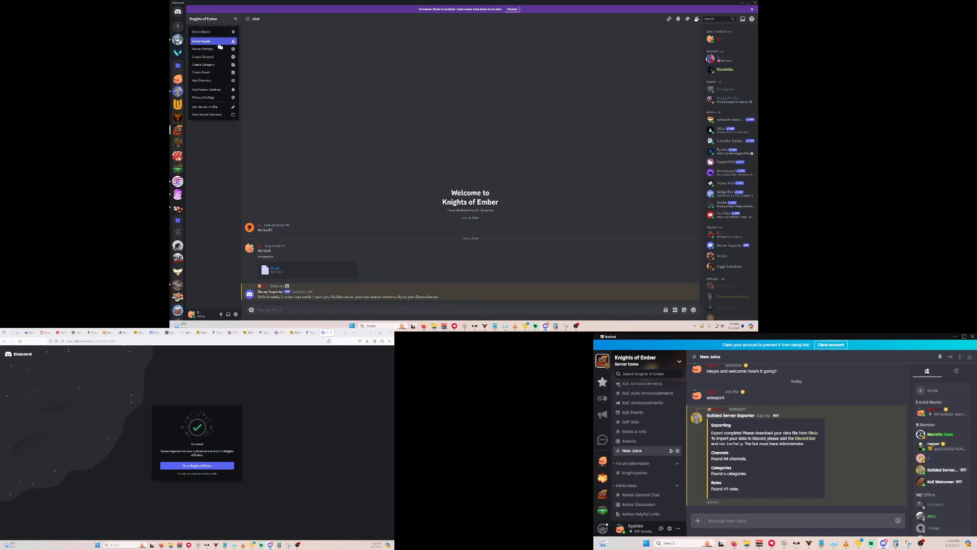
mouse_move(202, 49)
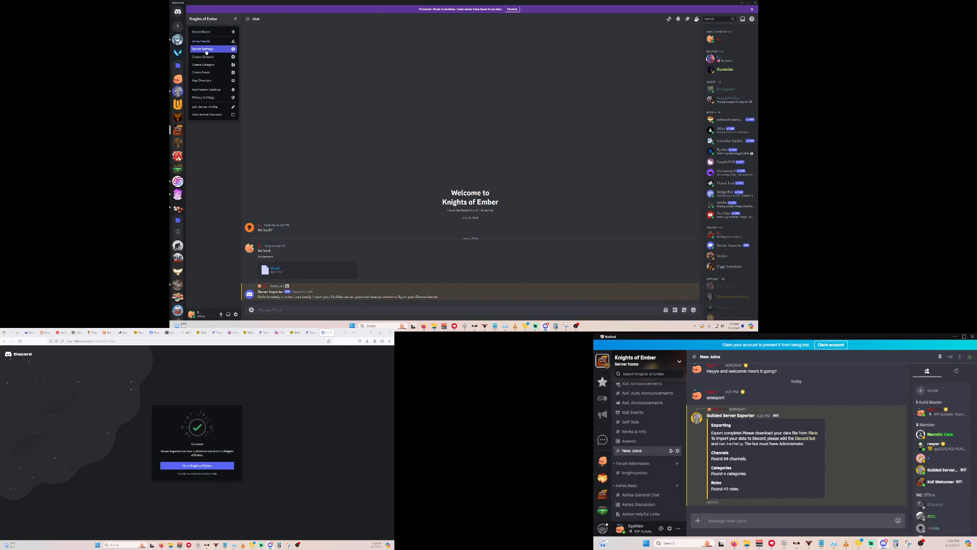
click(203, 48)
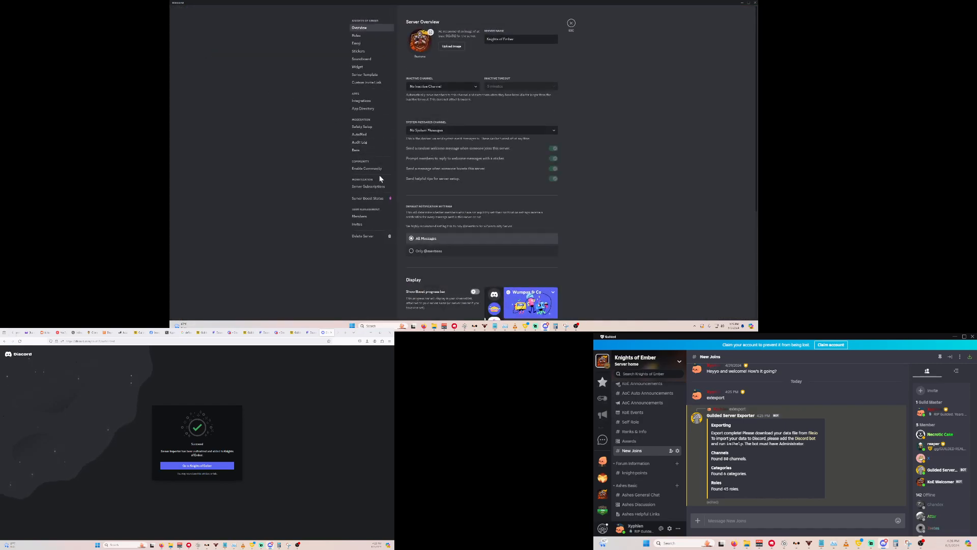
click(367, 168)
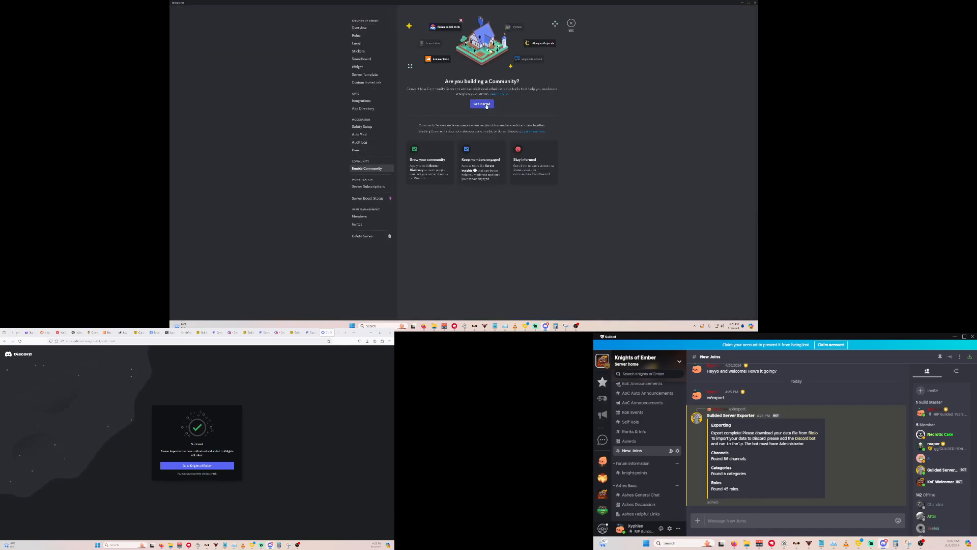
click(481, 103)
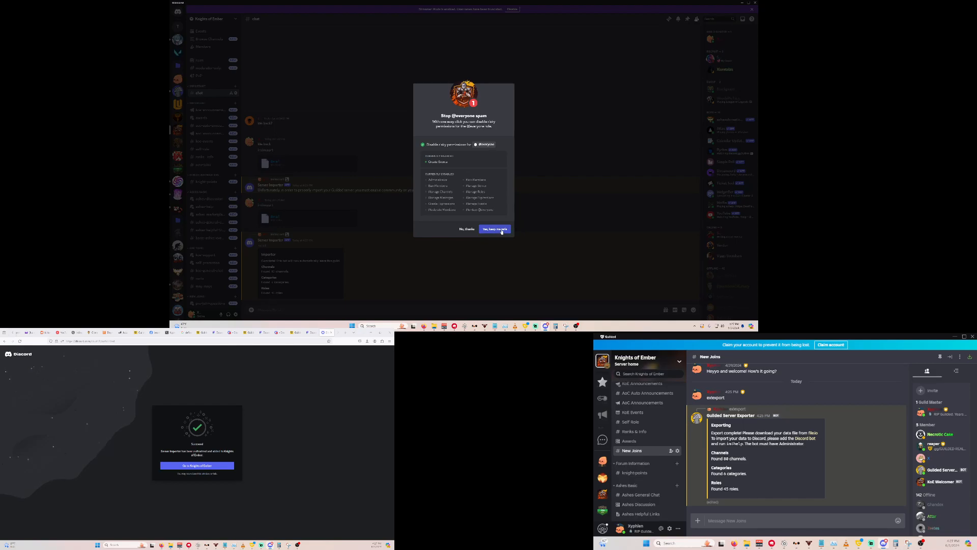
mouse_move(444, 129)
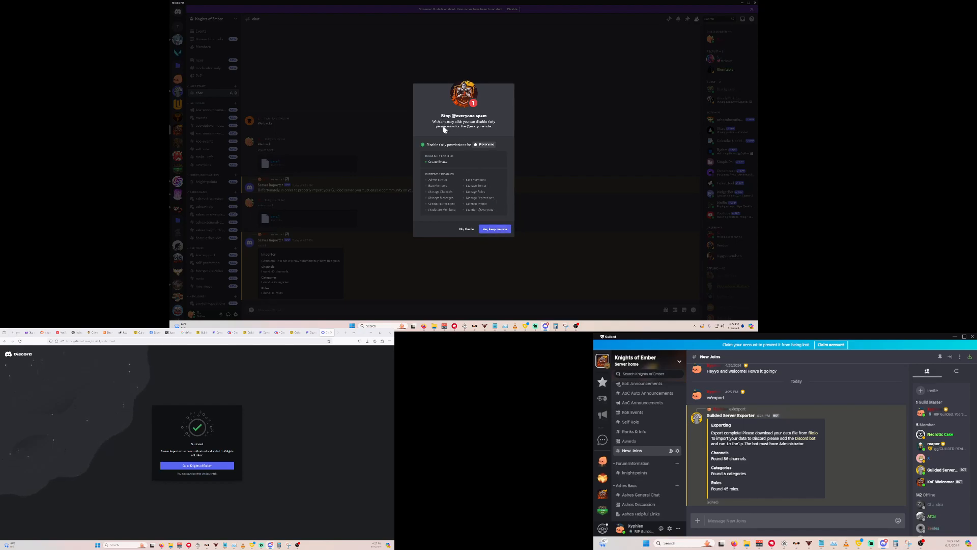
mouse_move(495, 226)
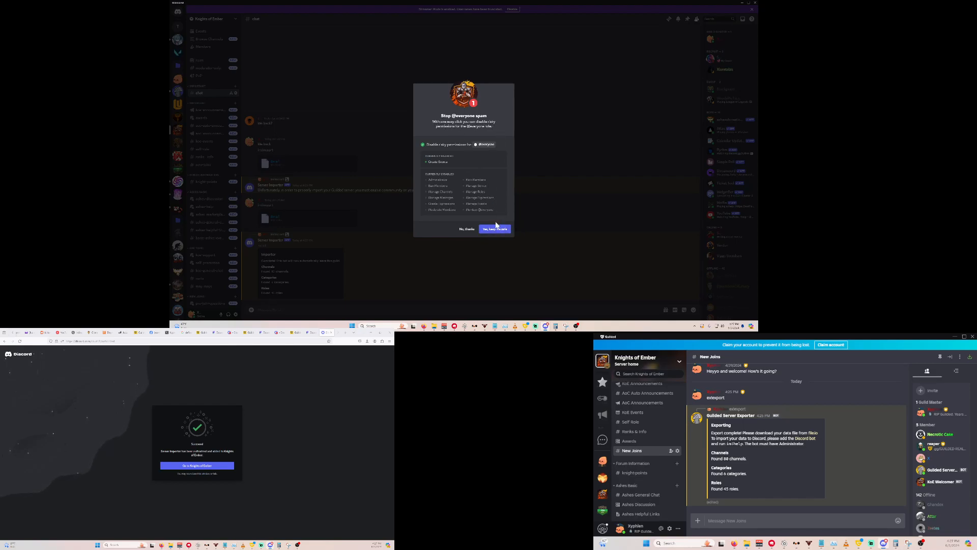
click(494, 228)
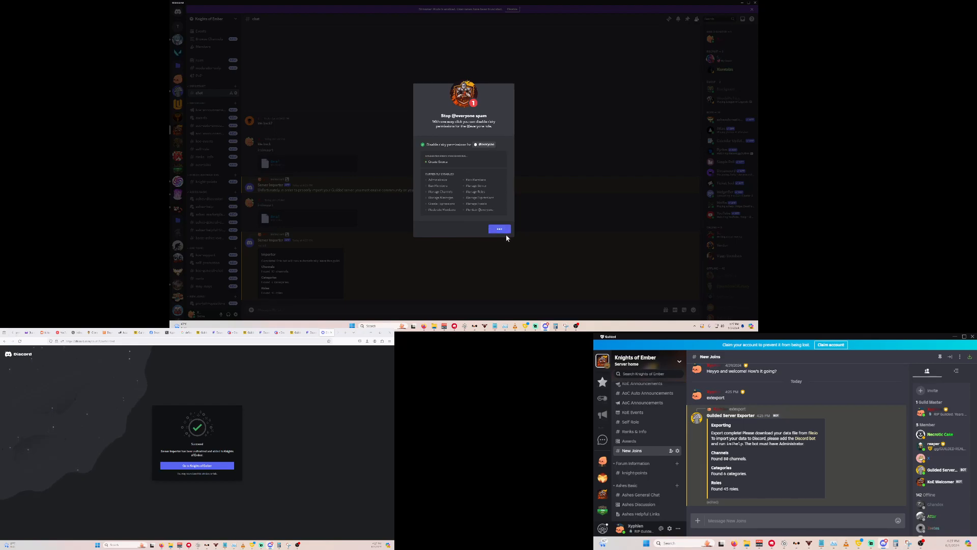
click(500, 228)
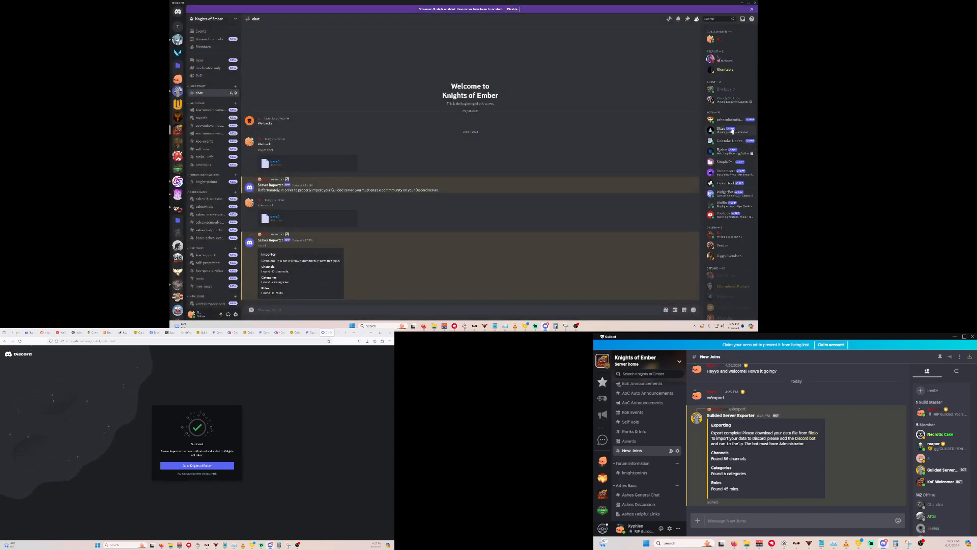
Scroll through the importer's results in #chat and open the Knights of Ember server menu
click(270, 240)
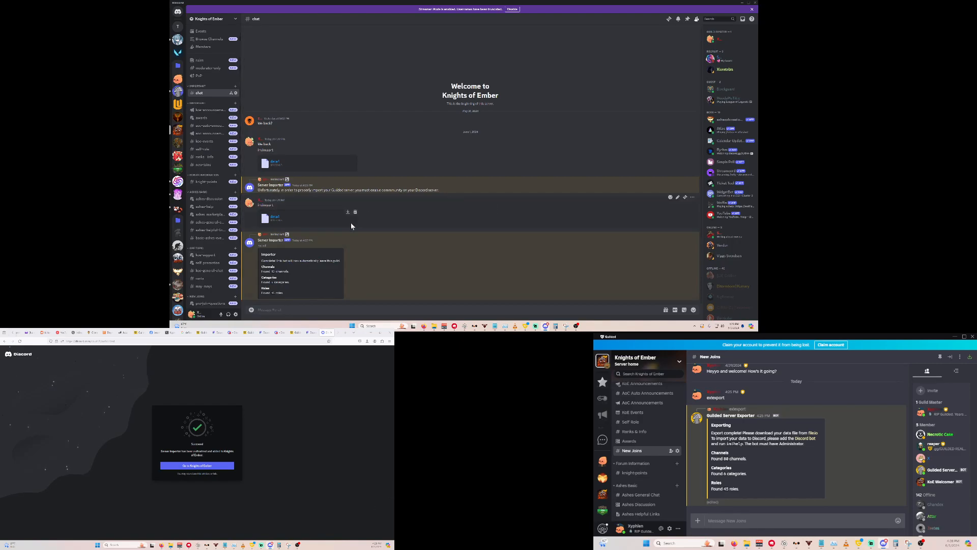
scroll(down, 3)
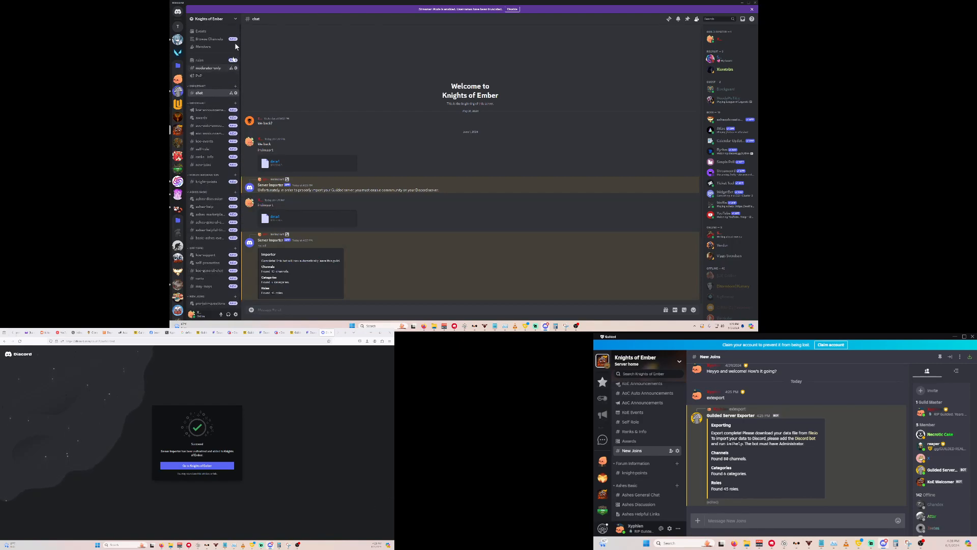
click(211, 19)
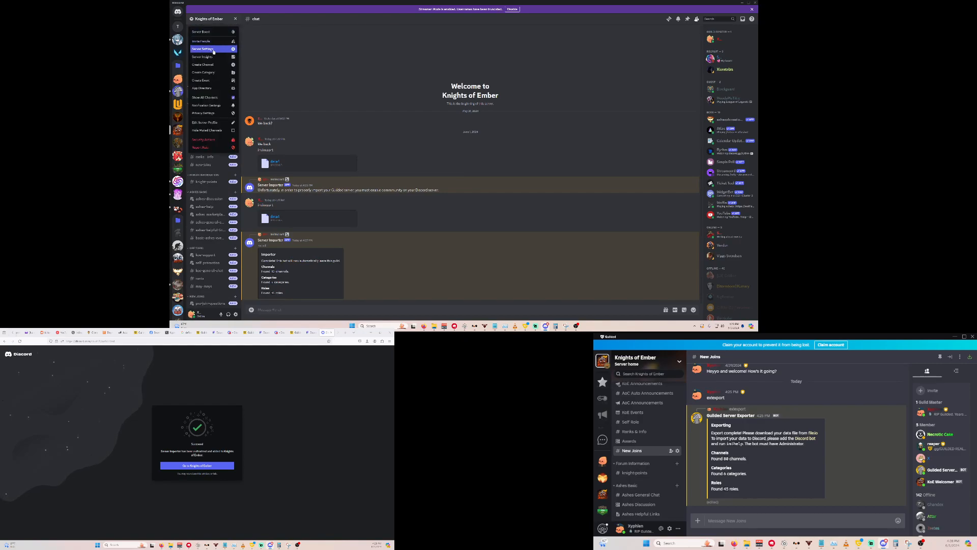
click(205, 49)
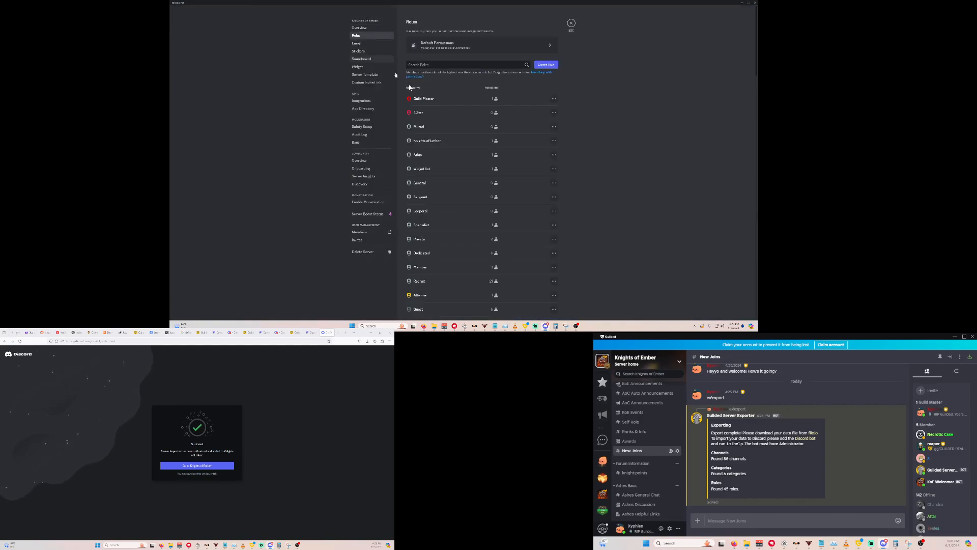
scroll(down, 3)
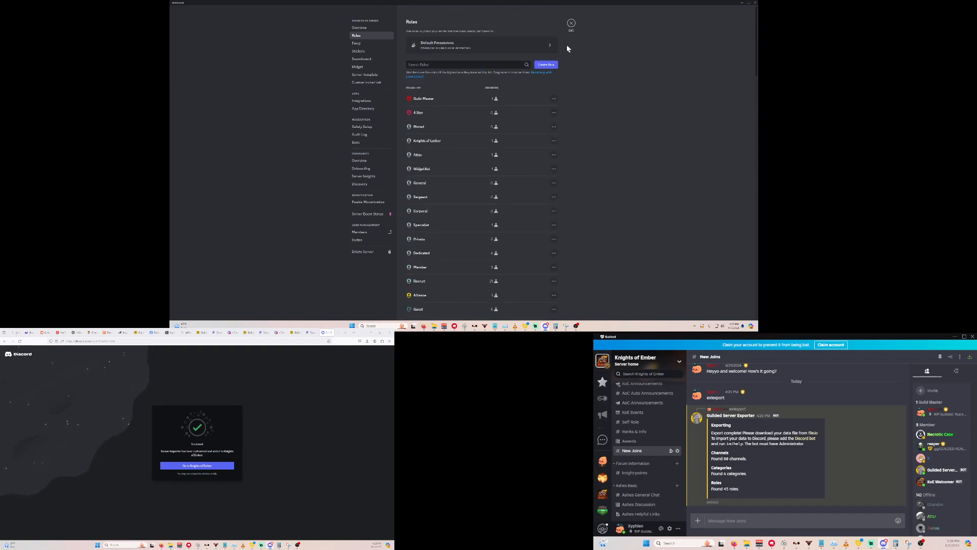
click(571, 23)
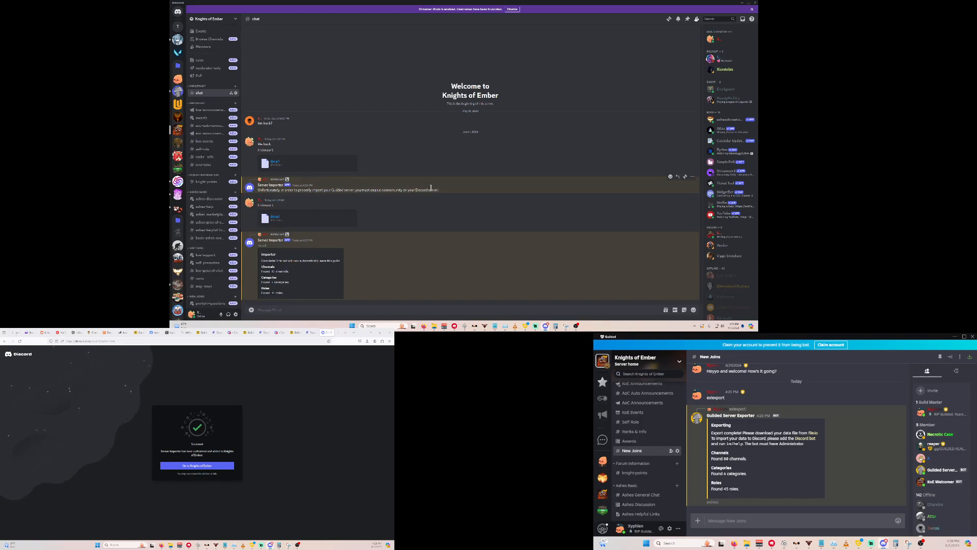
mouse_move(252, 479)
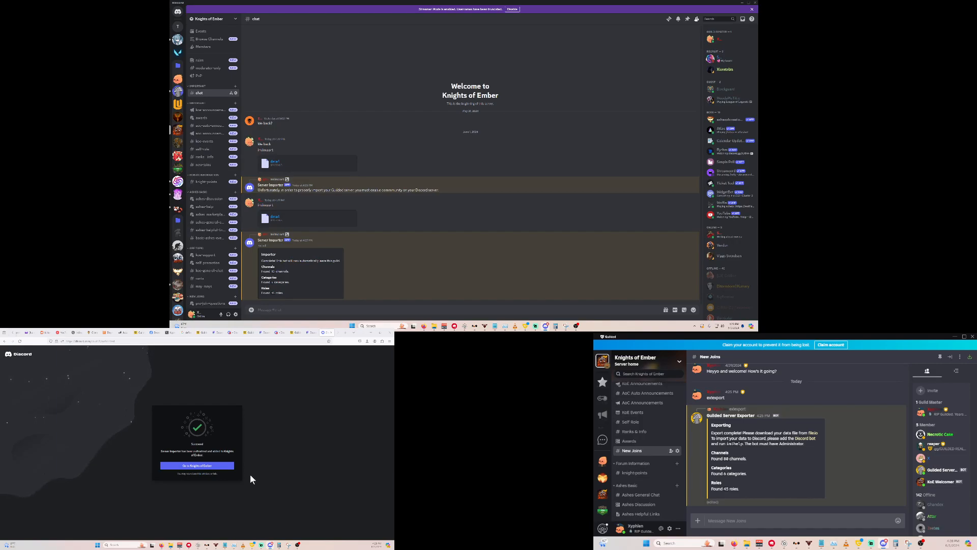
mouse_move(284, 481)
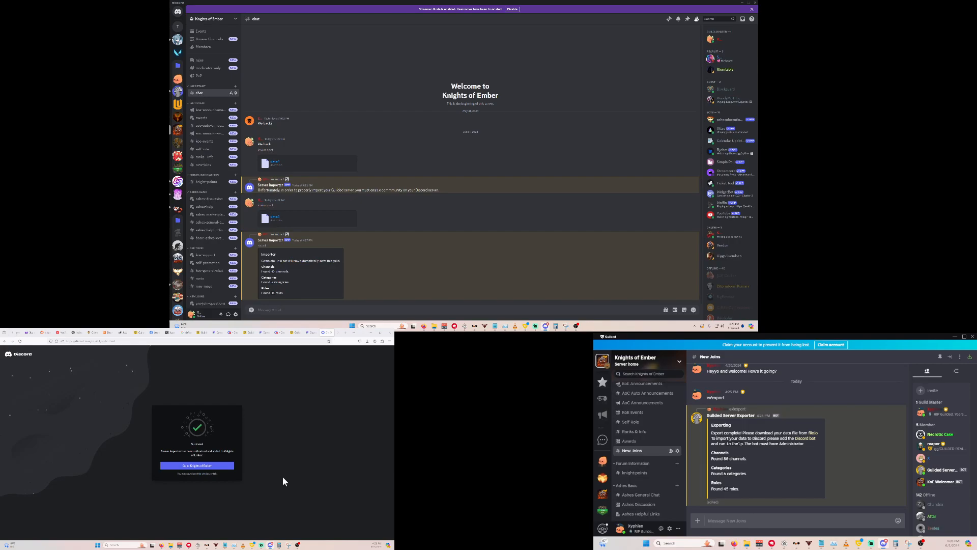